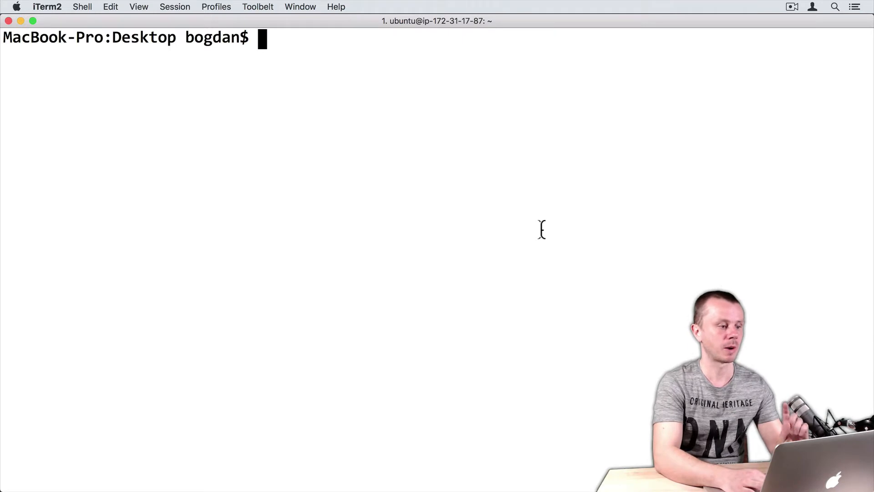
# Check the local mongod and mongo shell versions, highlighting version 3.4.7.
pyautogui.write('mong')
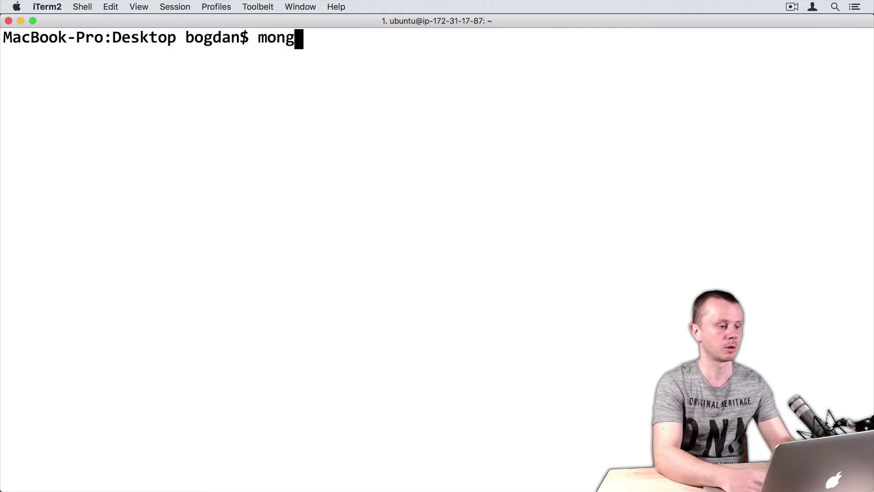
pyautogui.write('od --version')
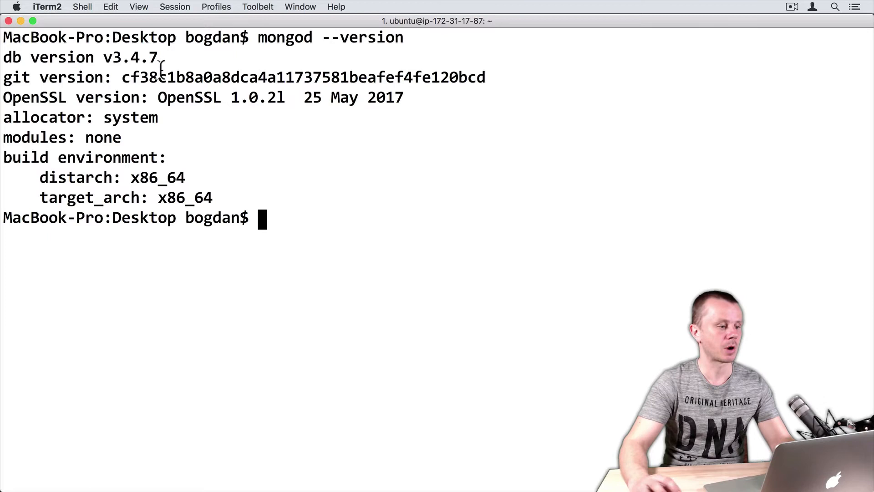
pyautogui.moveTo(3, 57); pyautogui.dragTo(158, 57)
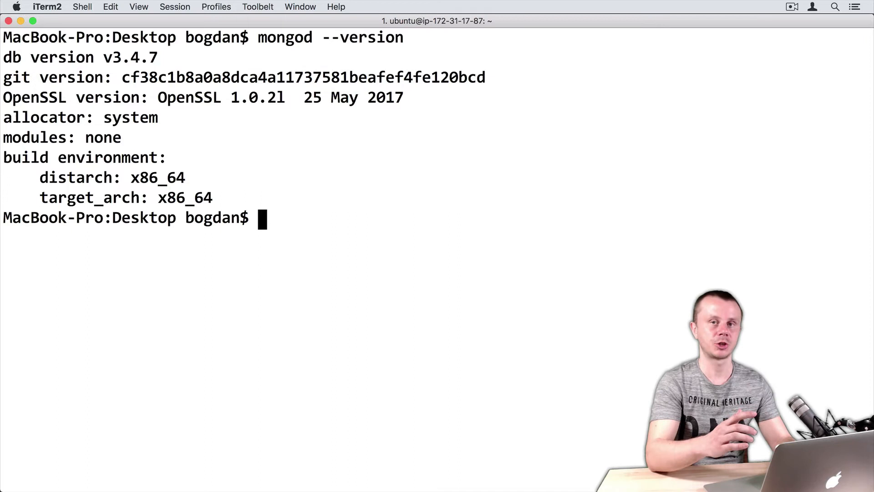
pyautogui.write('mongo --version')
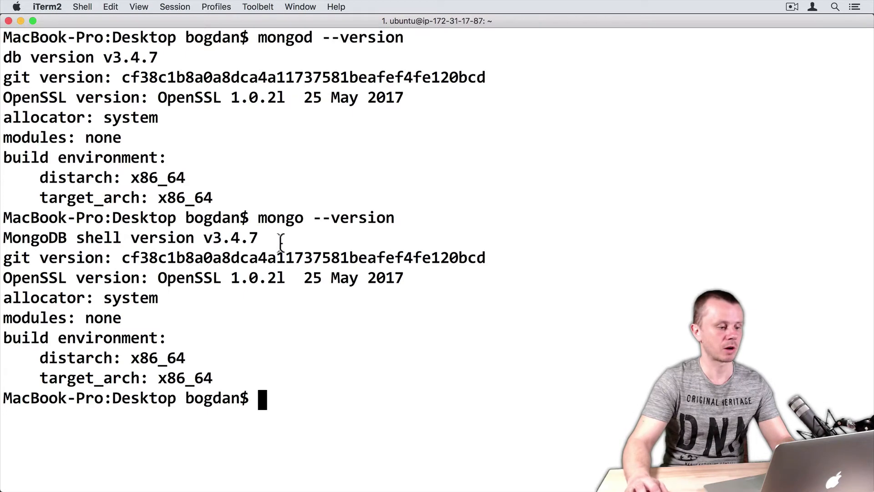
pyautogui.tripleClick(128, 237)
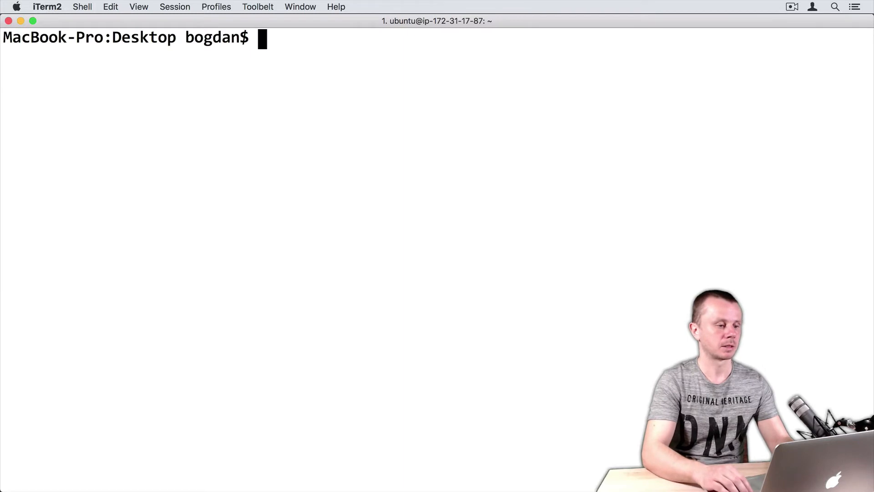
# SSH into the EC2 server with az.pem and show mongod and mongo versions 3.6.3.
pyautogui.write('mongod --version')
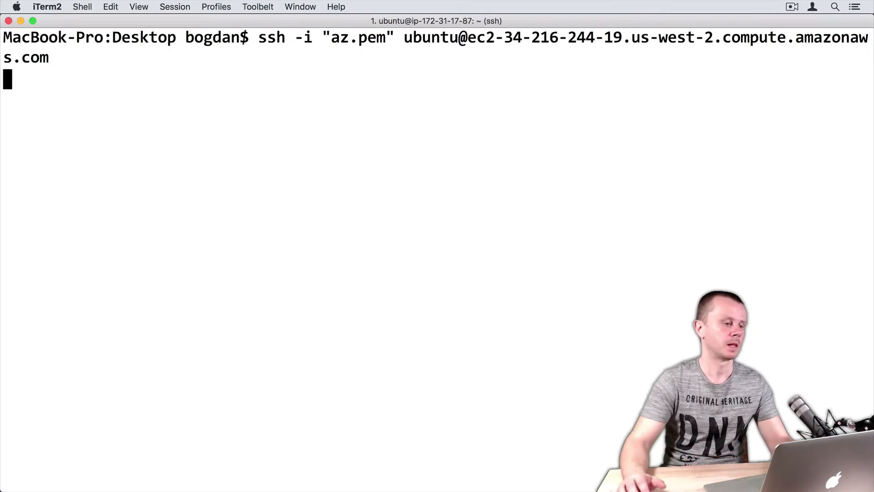
pyautogui.press('enter')
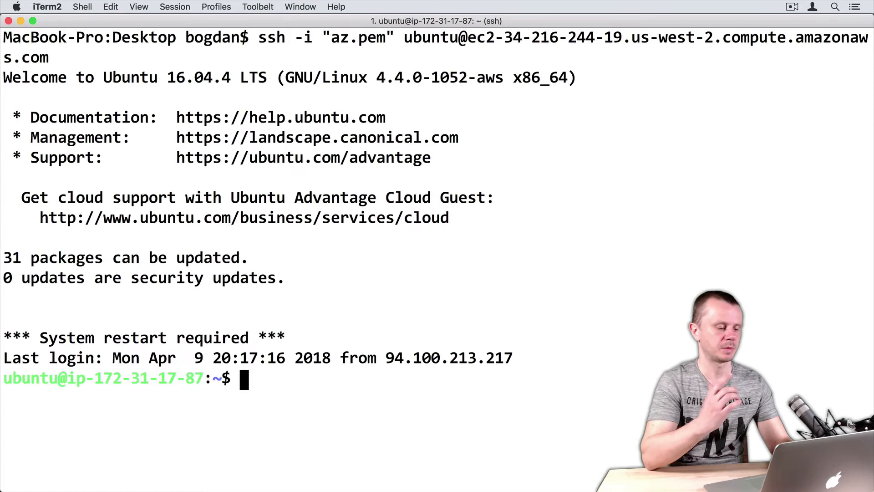
pyautogui.write('cl')
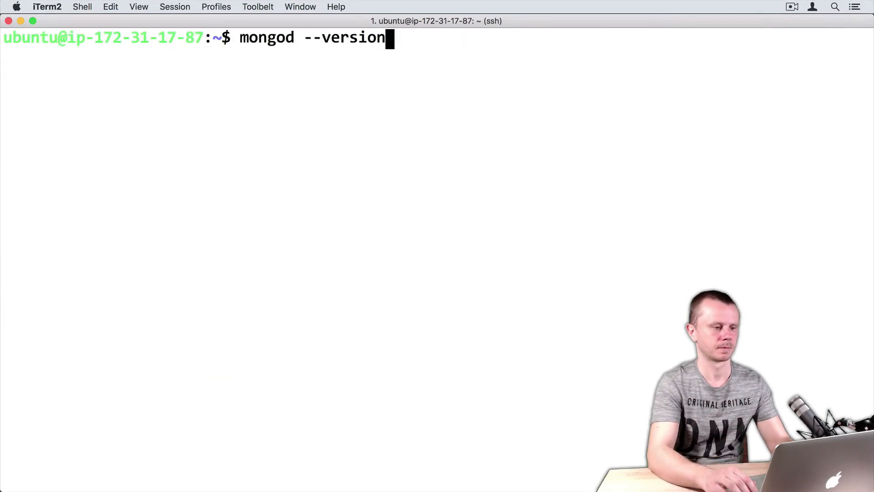
pyautogui.press('Return')
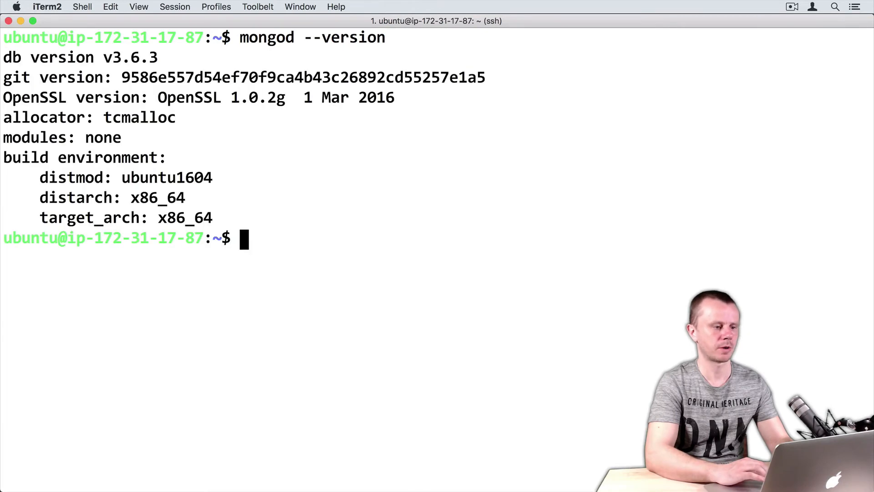
pyautogui.moveTo(159, 114)
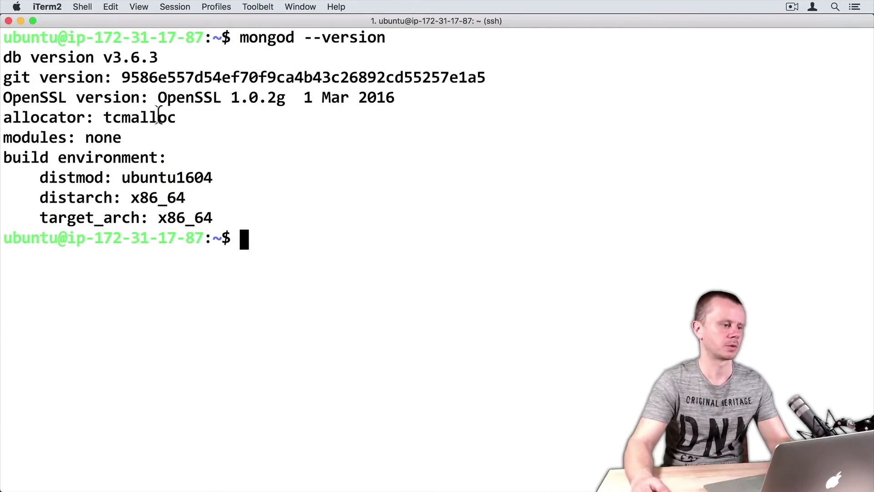
pyautogui.moveTo(231, 186)
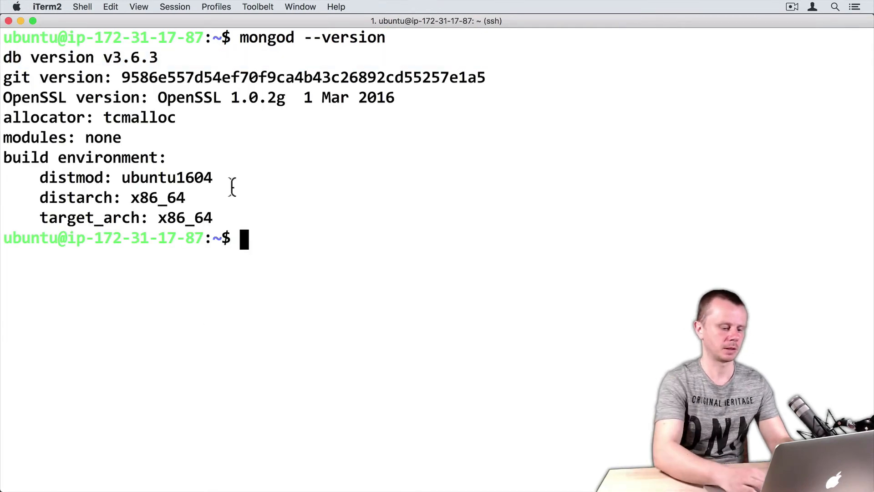
pyautogui.write('mongo --version')
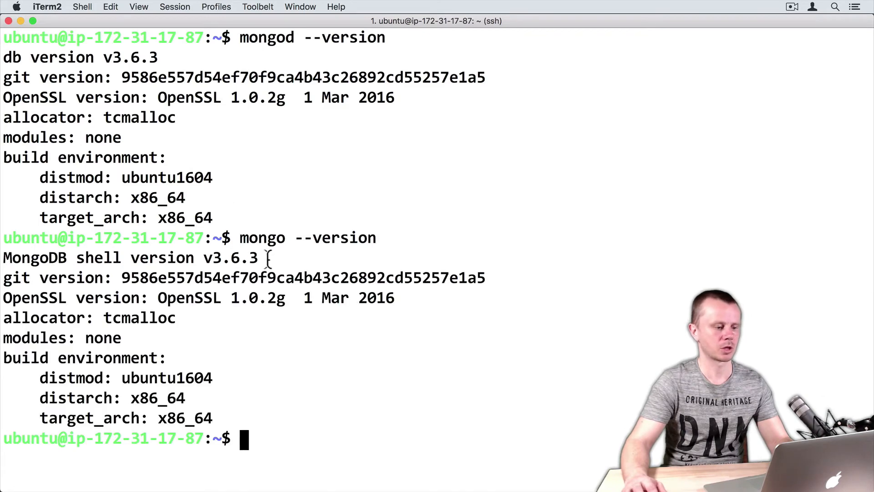
pyautogui.doubleClick(129, 258)
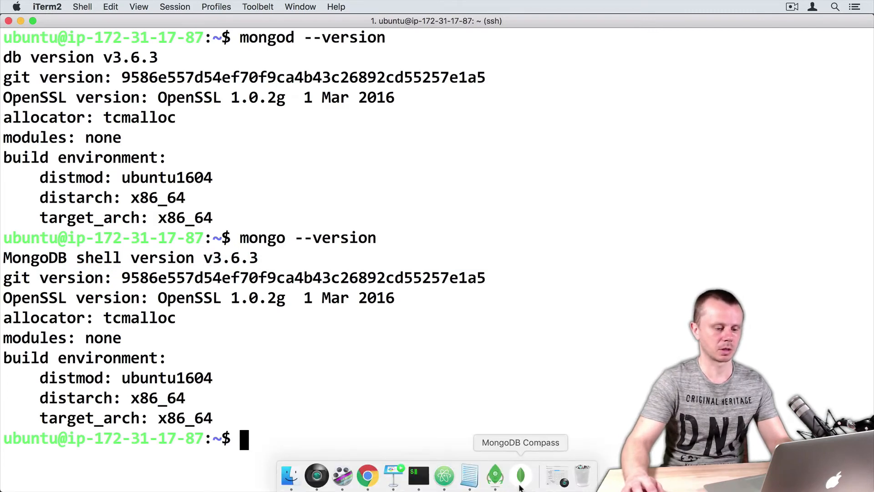
# Connect MongoDB Compass to the MongoDB Atlas Cloud favorite, showing version 3.4.14.
pyautogui.click(519, 475)
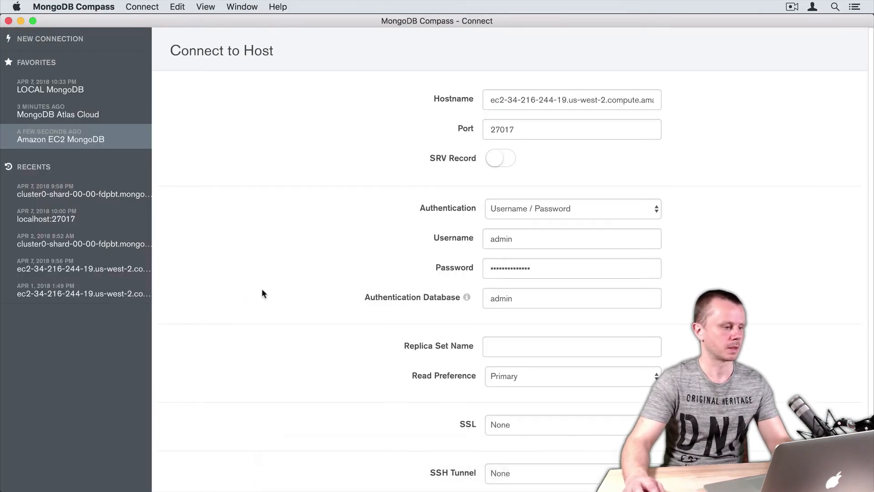
pyautogui.moveTo(40, 115)
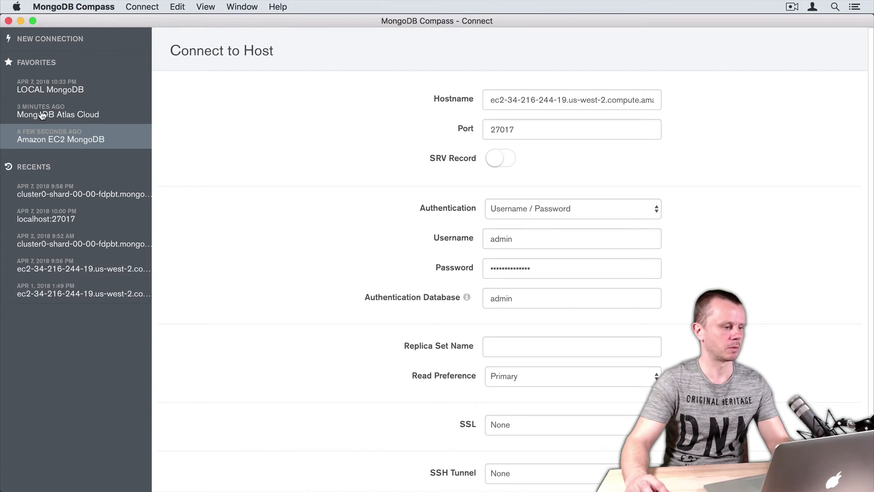
pyautogui.scroll(-3)
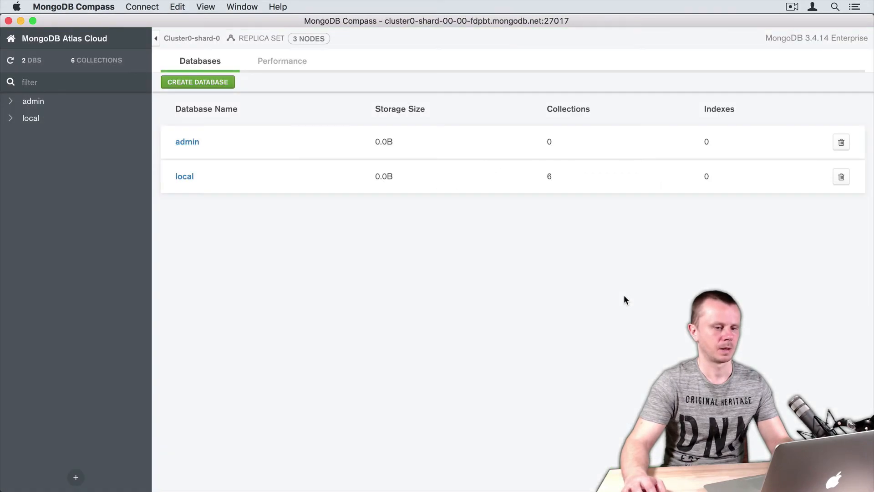
pyautogui.moveTo(791, 30)
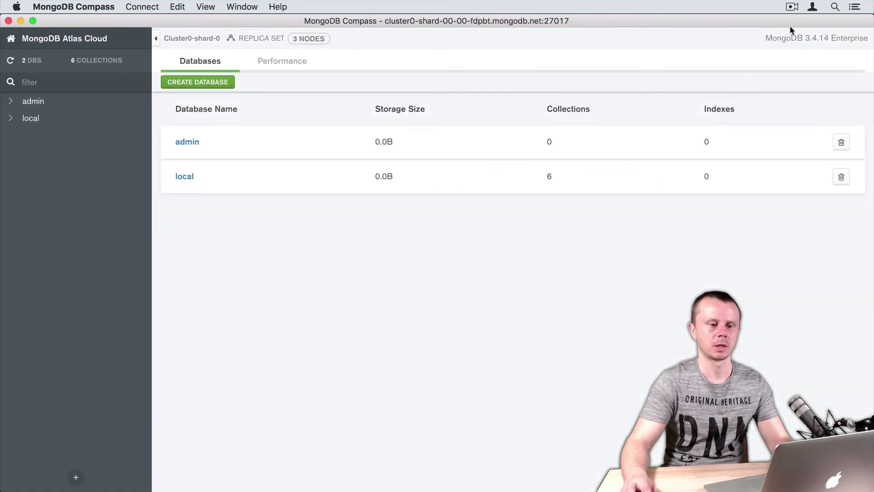
pyautogui.moveTo(766, 38); pyautogui.dragTo(830, 38)
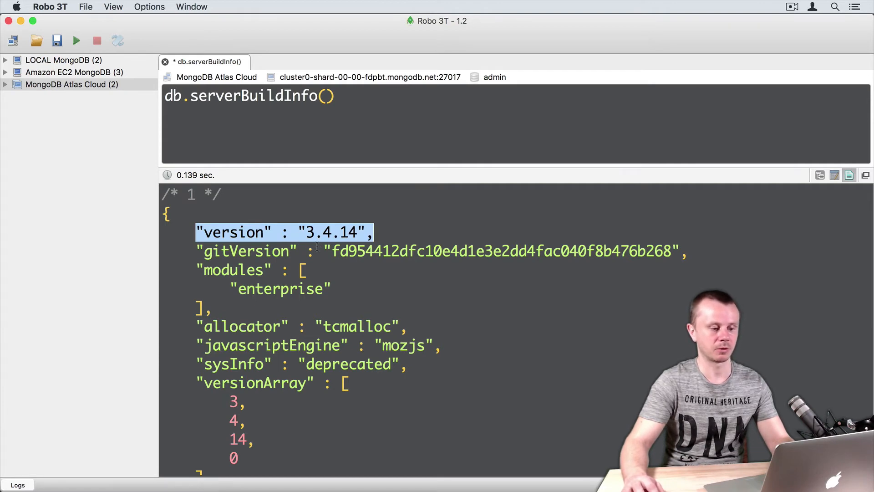
# Highlight the build info versionArray 3, 4, 14 in Robo 3T, then run db.version().
pyautogui.scroll(-3)
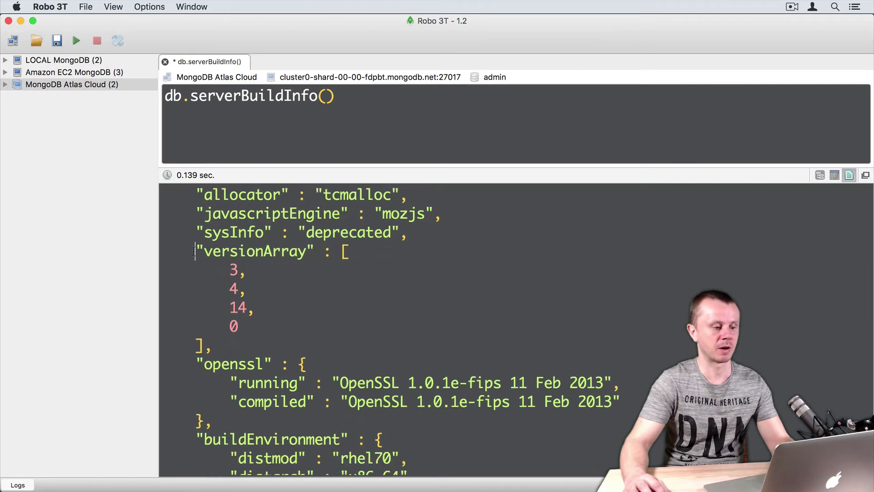
pyautogui.moveTo(197, 251); pyautogui.dragTo(210, 349)
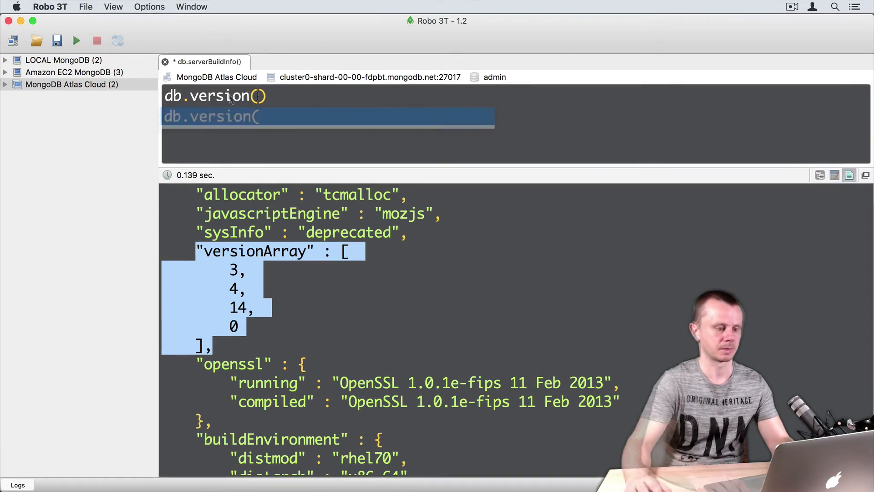
pyautogui.click(76, 40)
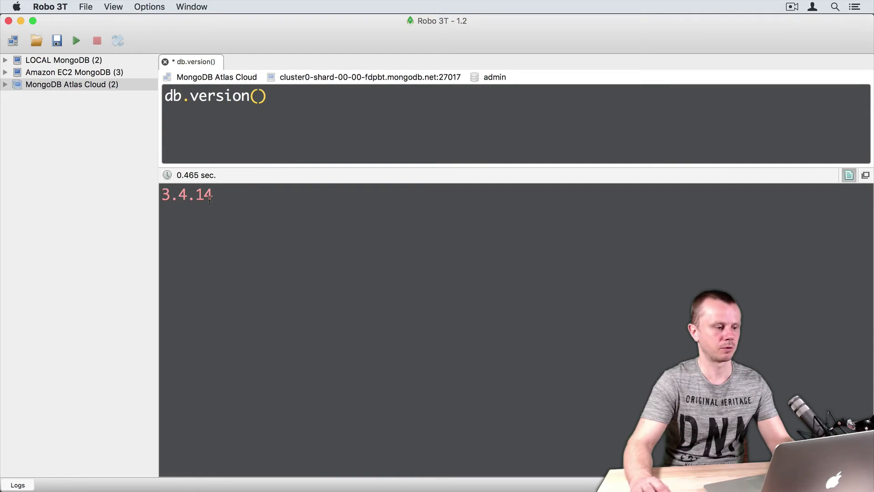
pyautogui.moveTo(189, 83)
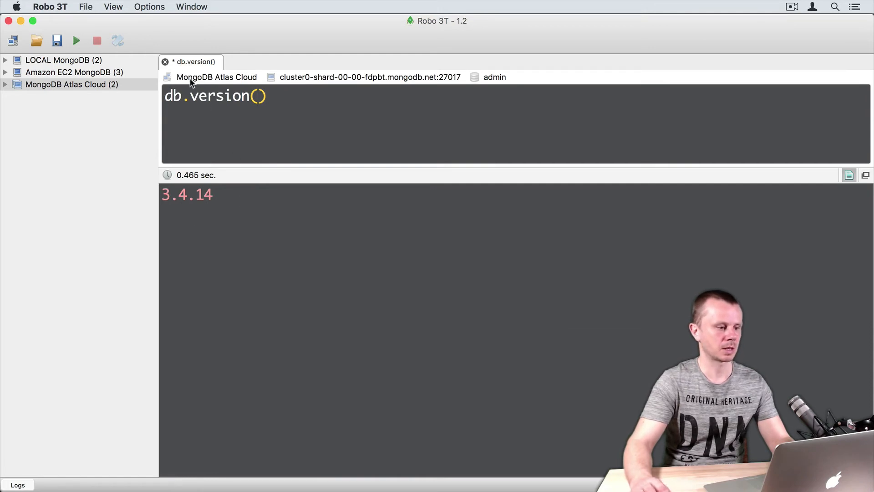
pyautogui.moveTo(238, 82)
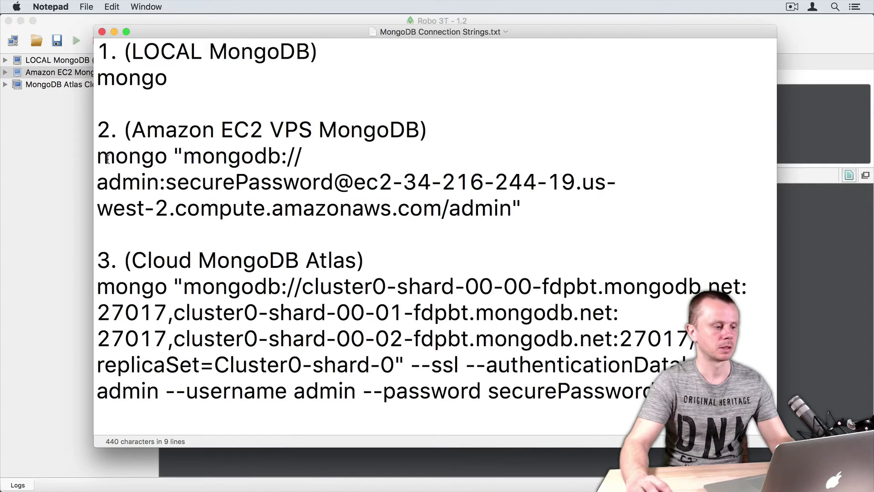
# Select the Amazon EC2 mongo connection command in MongoDB Connection Strings.txt.
pyautogui.moveTo(96, 155); pyautogui.dragTo(519, 208)
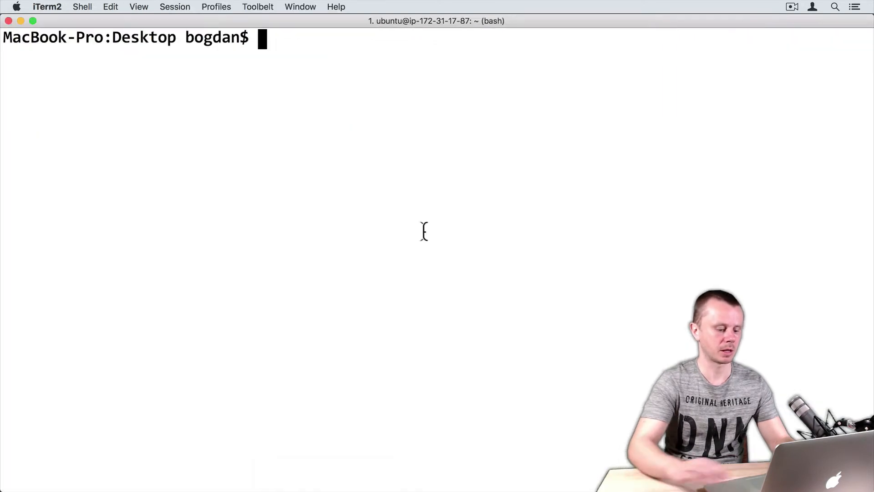
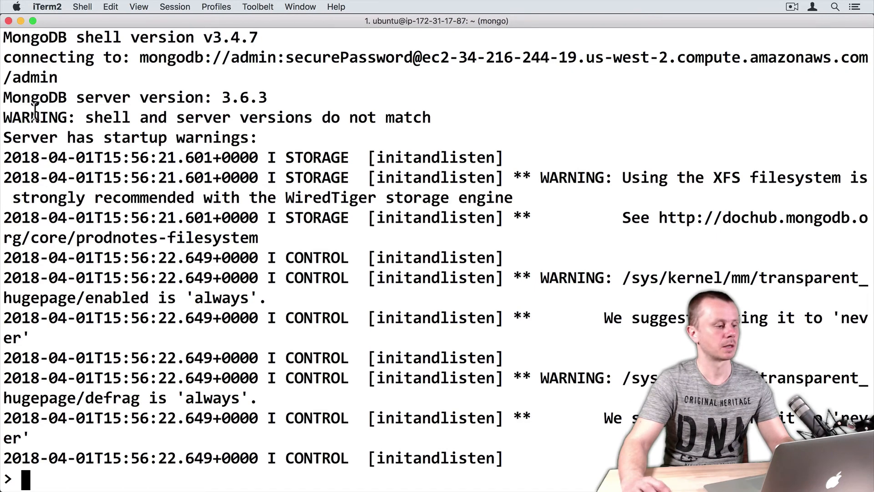
# Connect the local shell to EC2; version() shows 3.4.7, db.version() shows 3.6.3.
pyautogui.moveTo(5, 117); pyautogui.dragTo(423, 117)
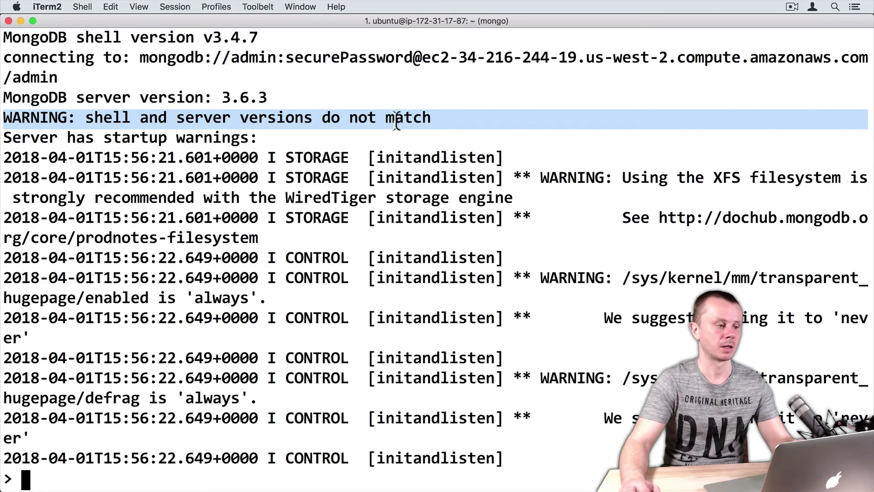
pyautogui.moveTo(268, 39)
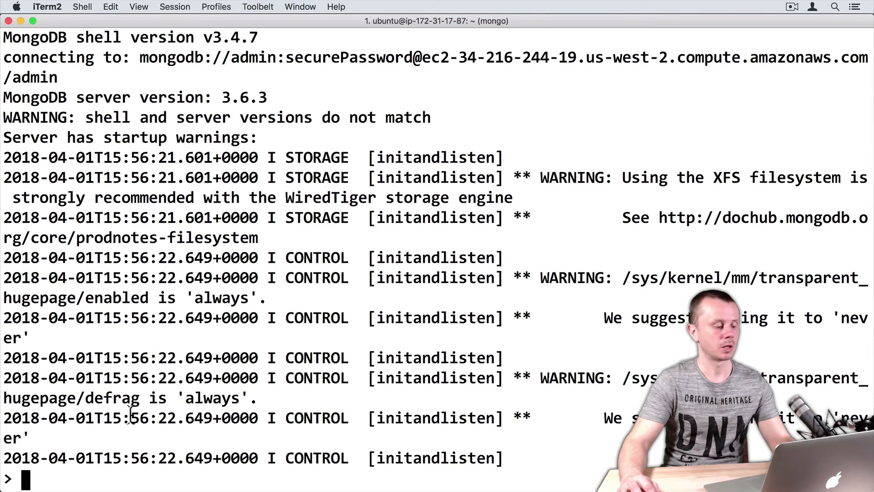
pyautogui.write('version(')
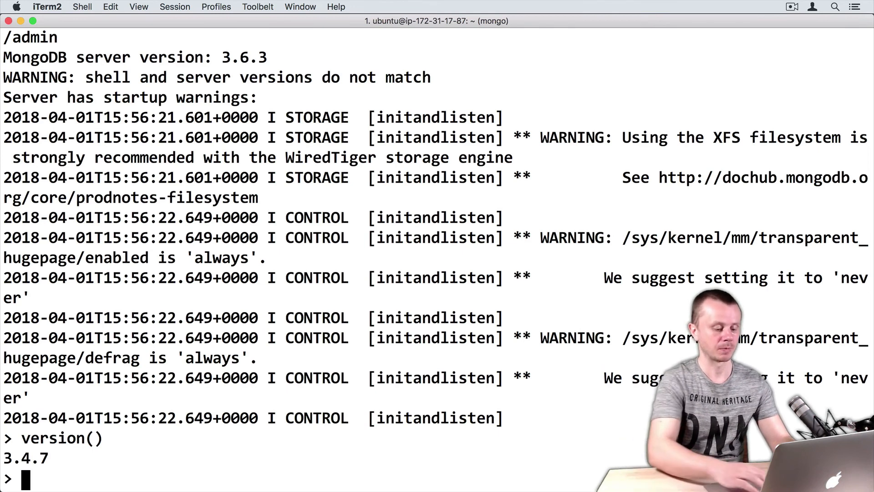
pyautogui.write('db.version(')
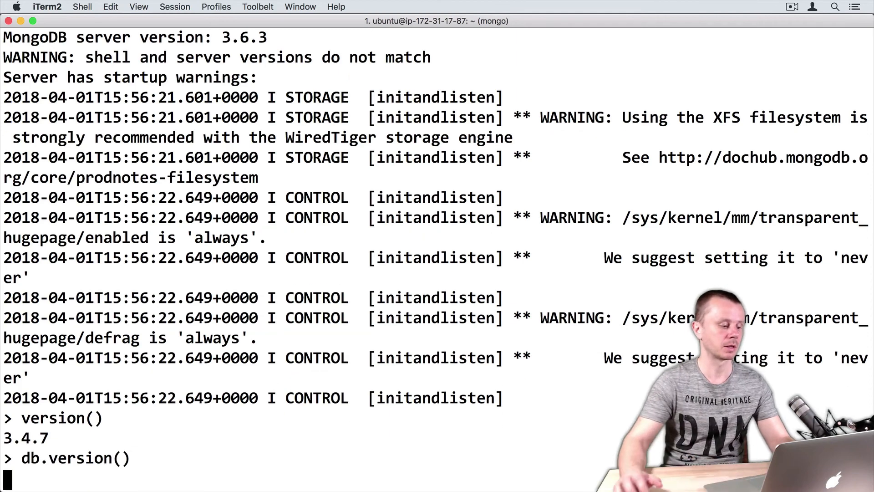
pyautogui.press('Return')
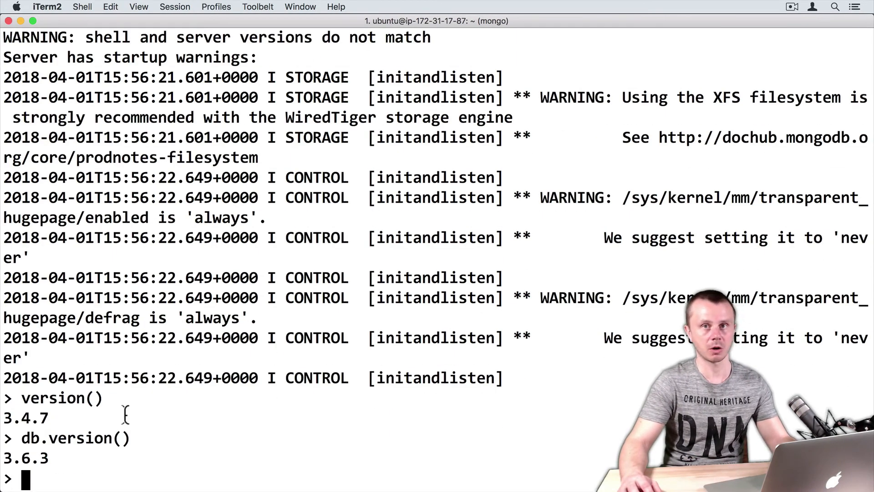